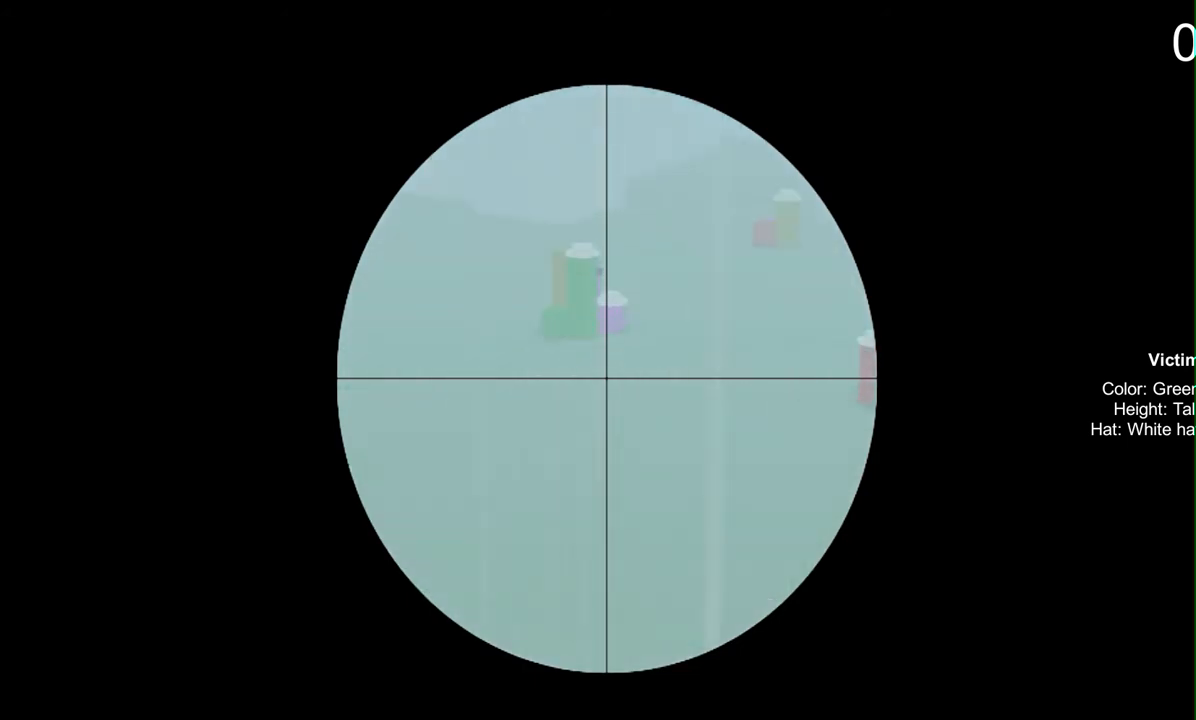
Shoot the wrong suspect, then restart to get a short green victim profile.
{"action": "left_click", "coordinate": [607, 378]}
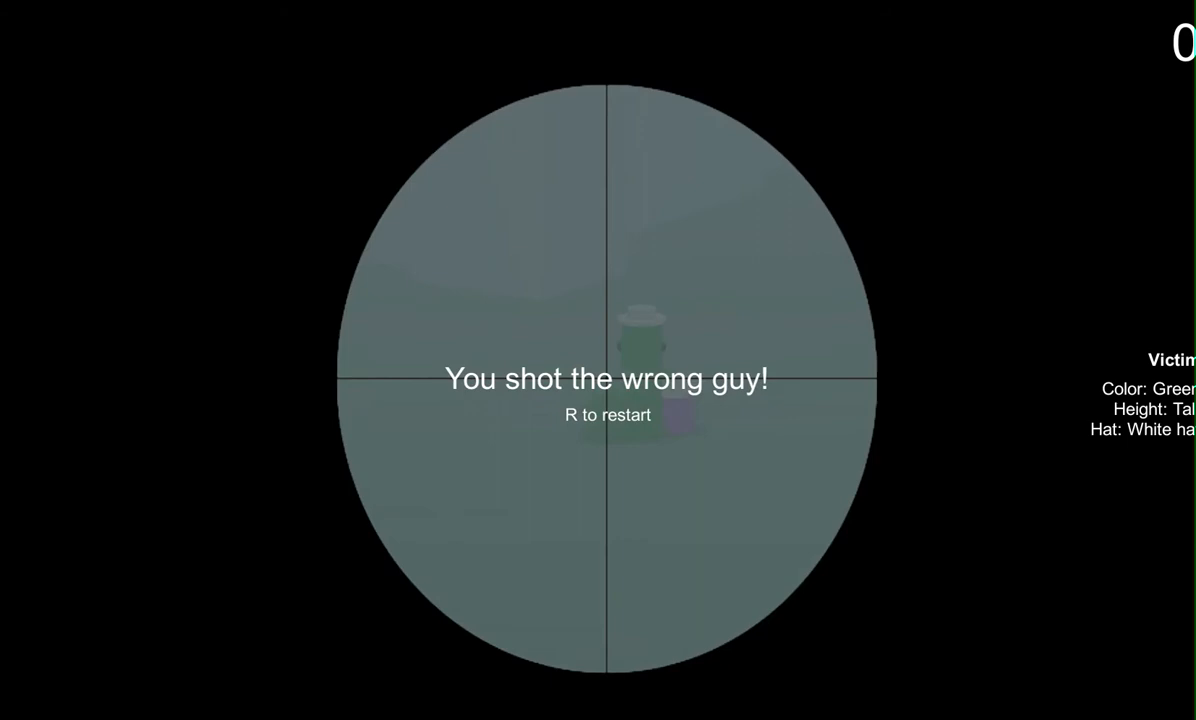
{"action": "key", "text": "r"}
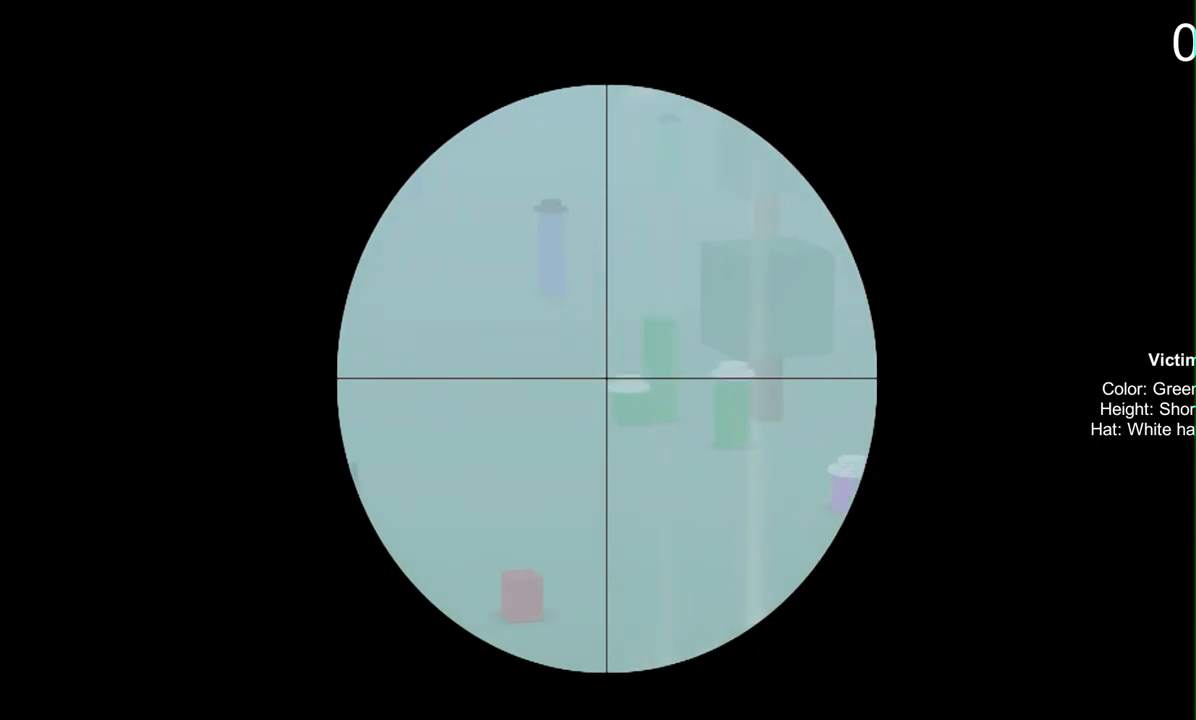
Scan the crowd for the short green victim and shoot a wrong suspect.
{"action": "left_click", "coordinate": [607, 383]}
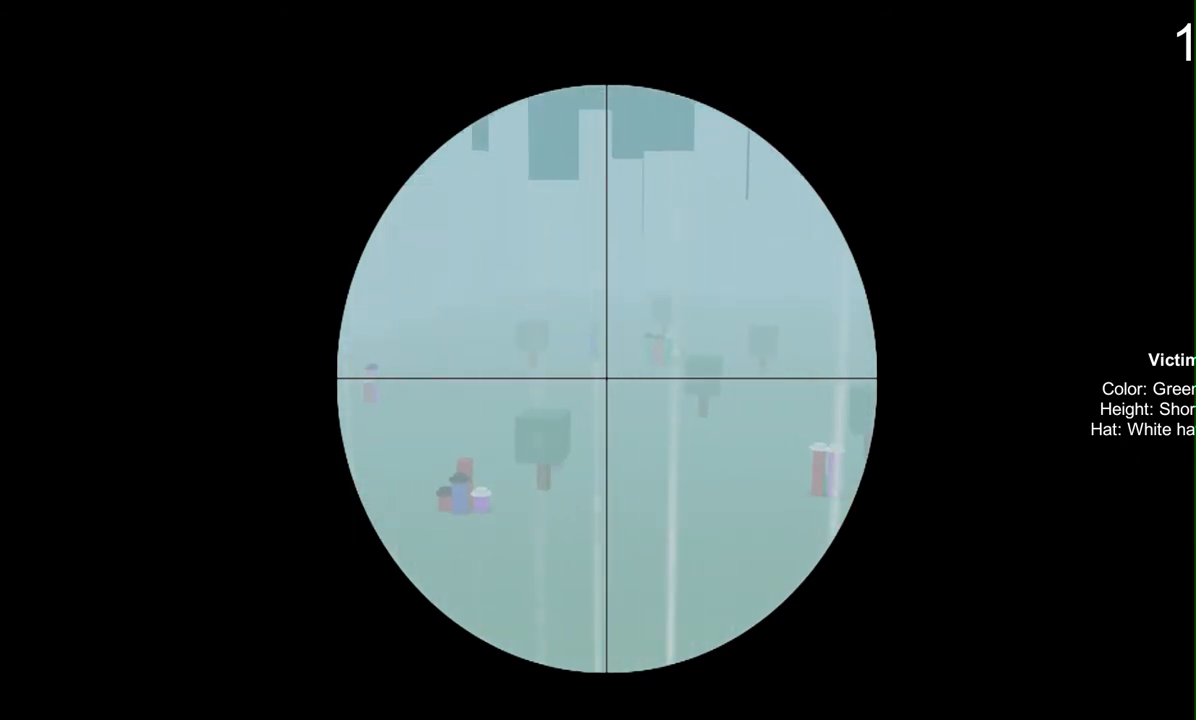
{"action": "left_click", "coordinate": [598, 378]}
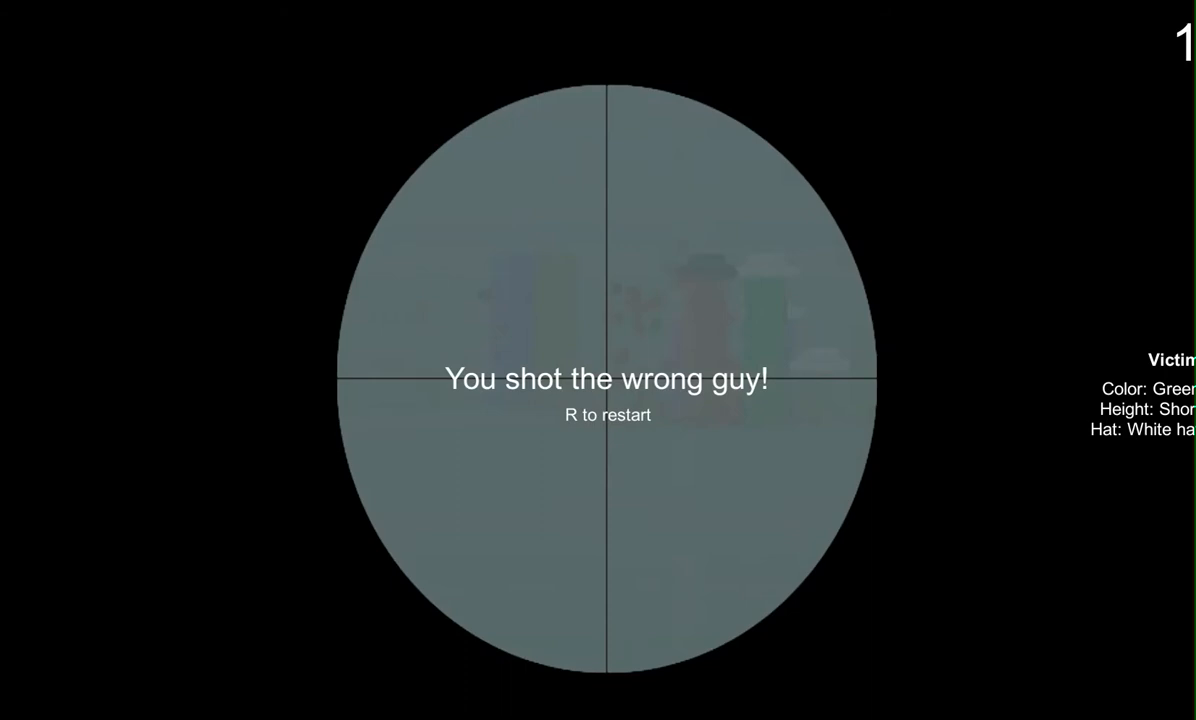
Restart the round and fire at a suspect while hunting the new victim.
{"action": "key", "text": "r"}
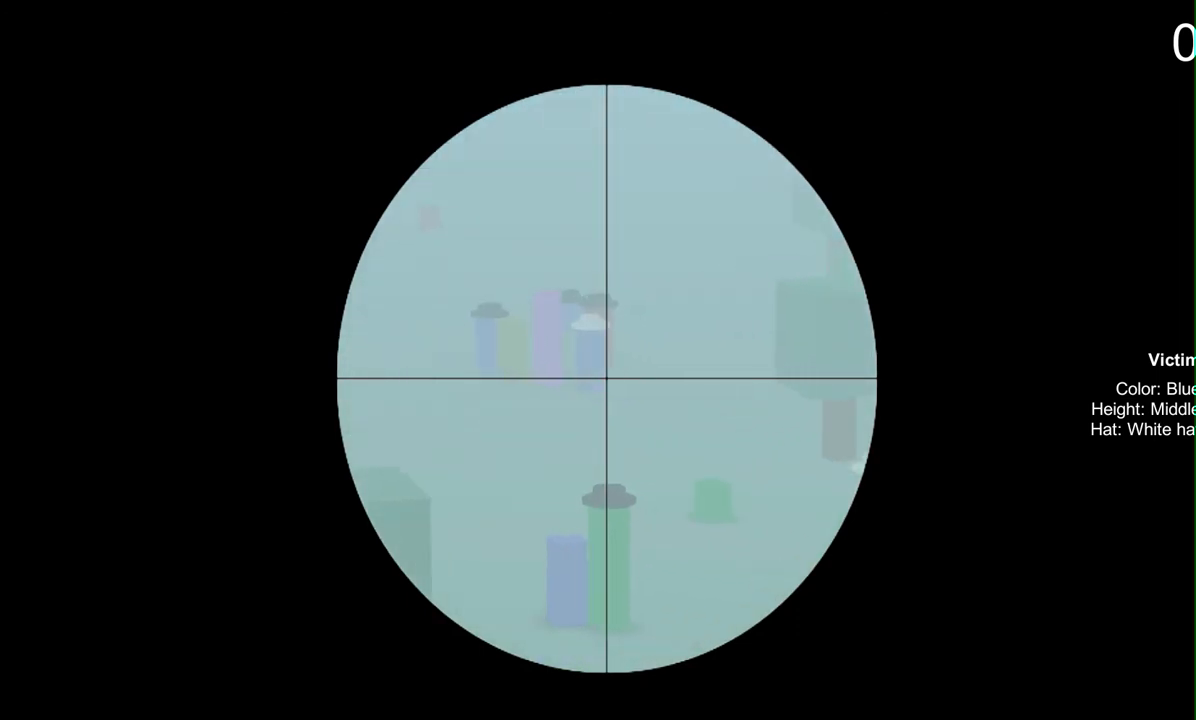
{"action": "left_click", "coordinate": [607, 383]}
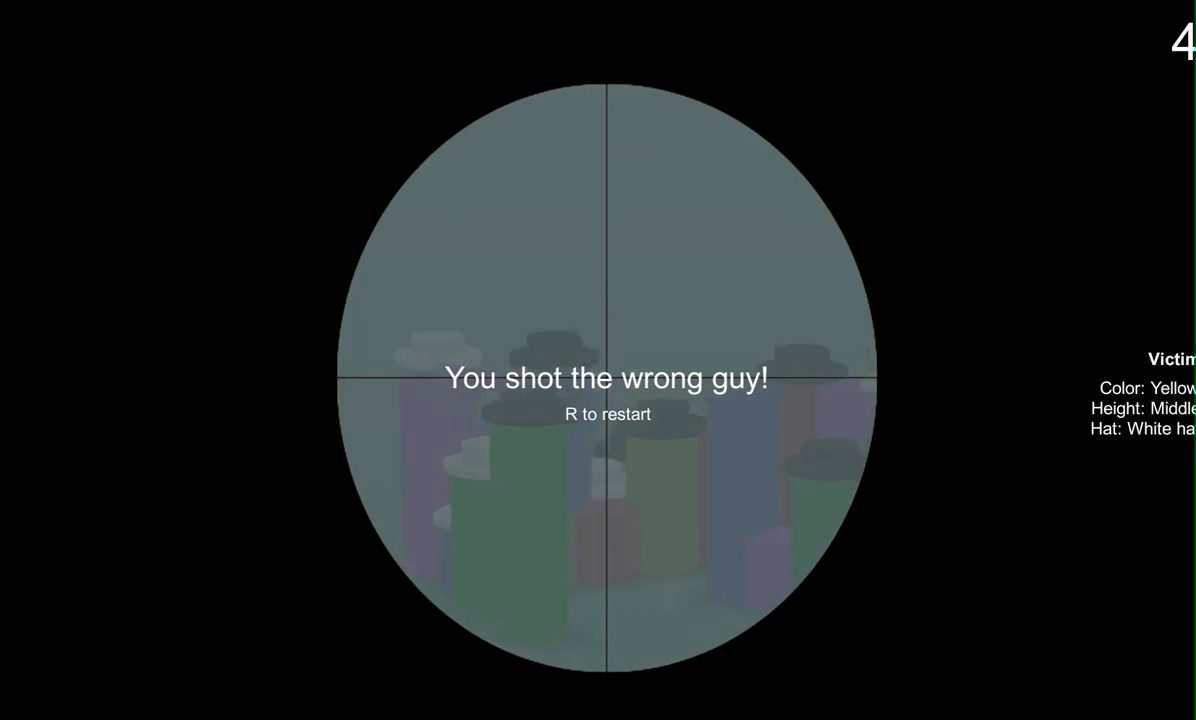
Restart and shoot a suspect who proves not to be the short green victim.
{"action": "key", "text": "r"}
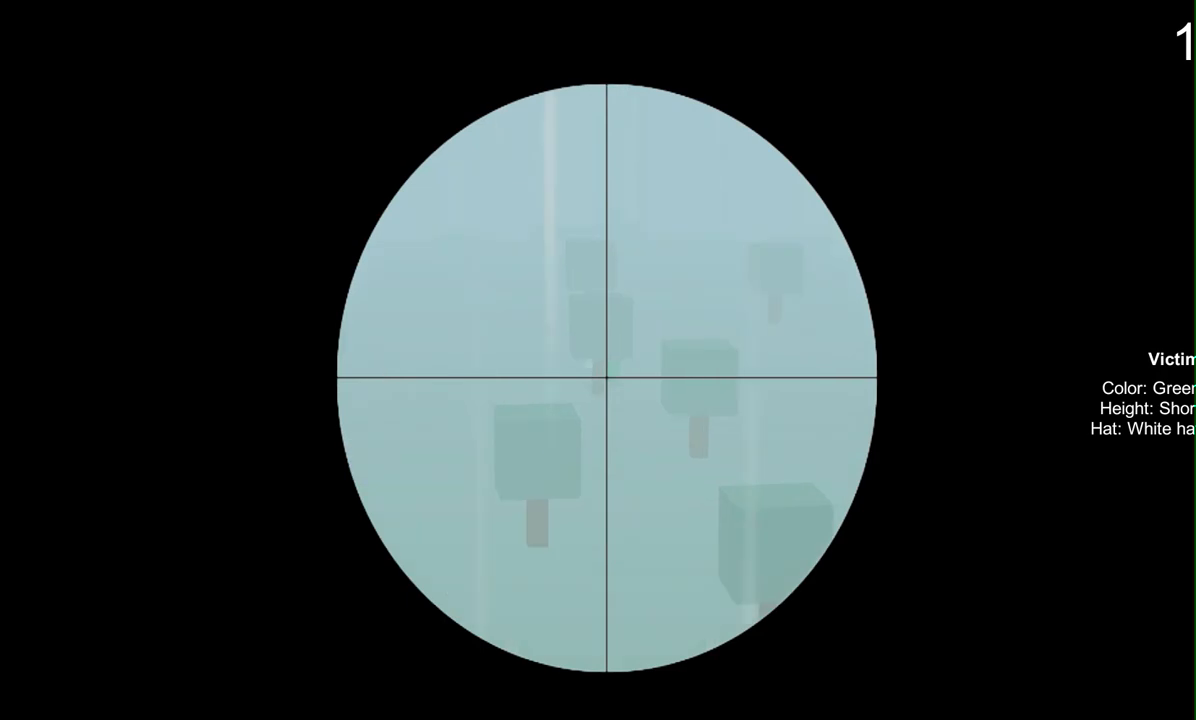
{"action": "left_click", "coordinate": [607, 388]}
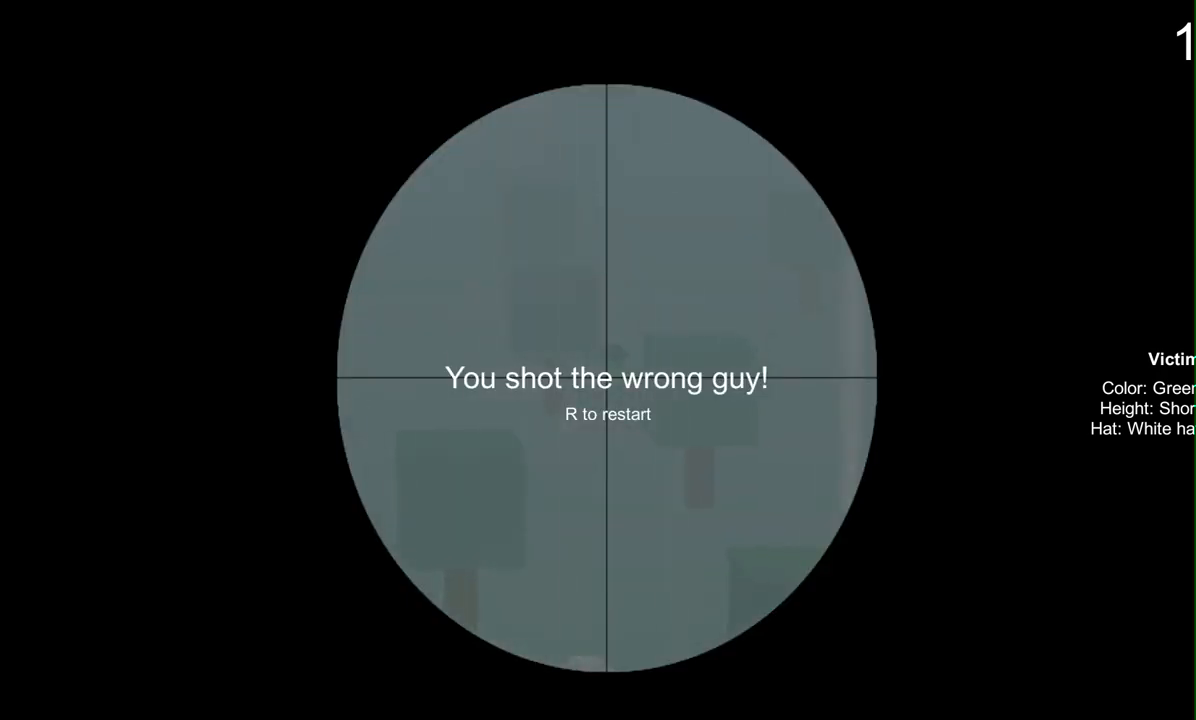
Restart and shoot the blue victim, raising the counter to 1.
{"action": "key", "text": "r"}
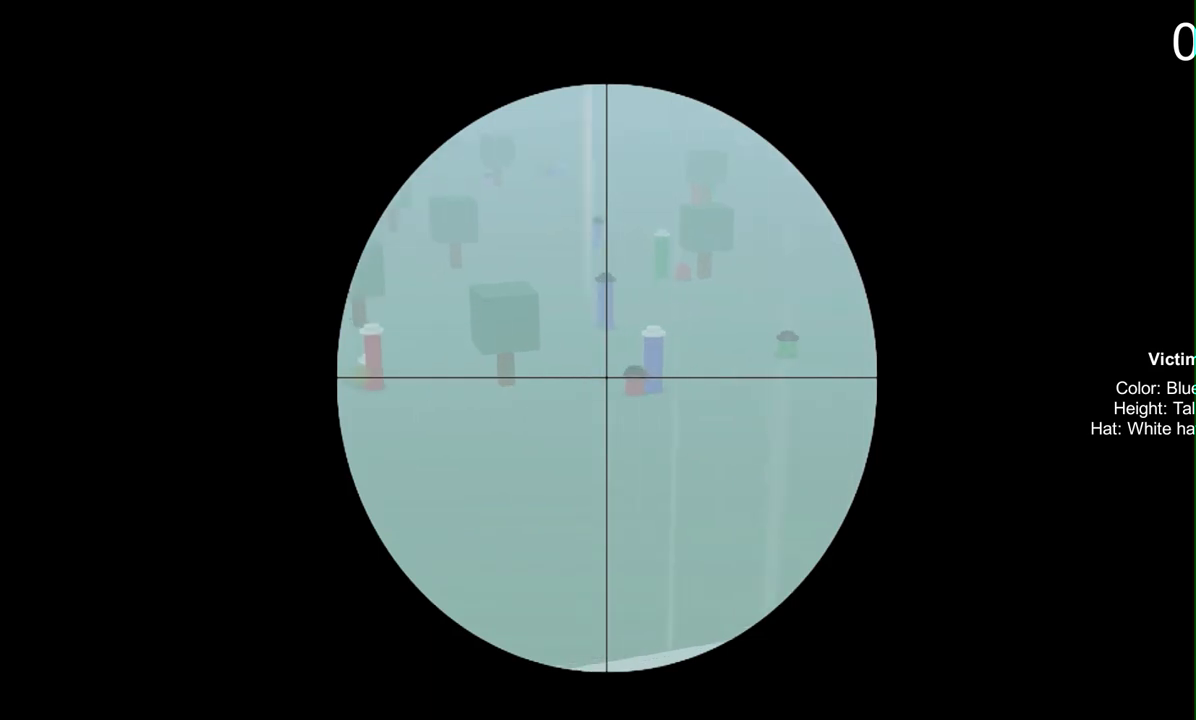
{"action": "left_click", "coordinate": [610, 386]}
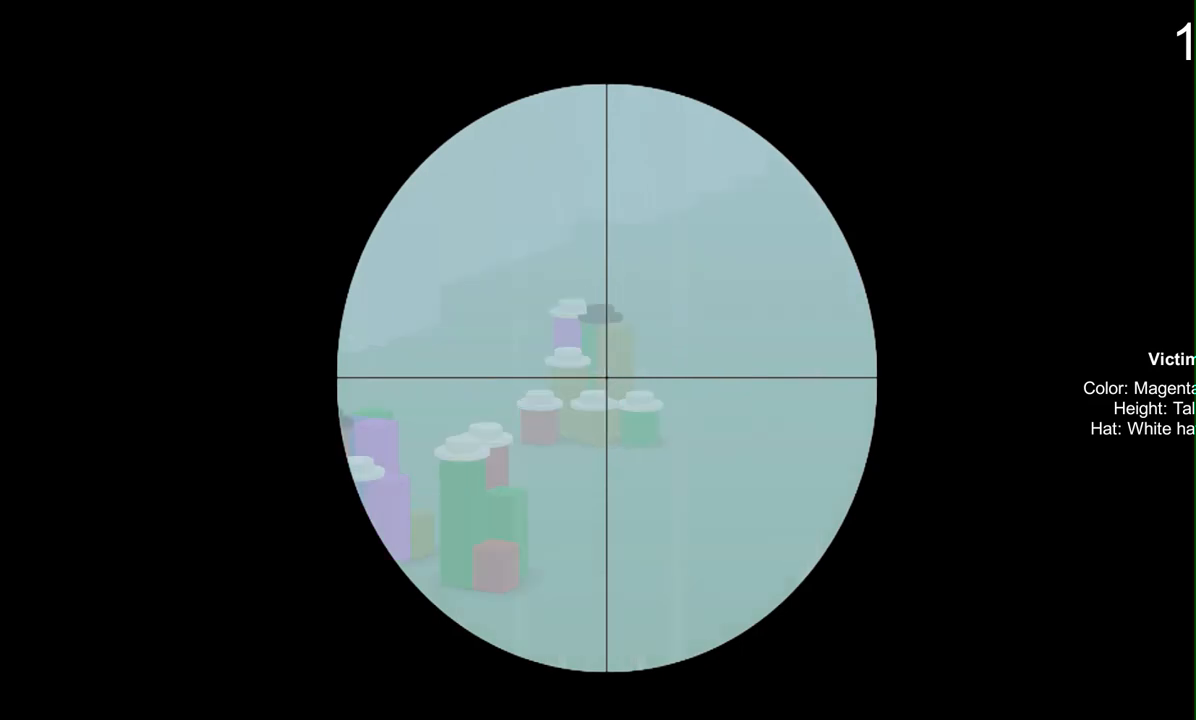
Shoot the magenta victim for a second point, then hit a wrong suspect.
{"action": "left_click", "coordinate": [610, 385]}
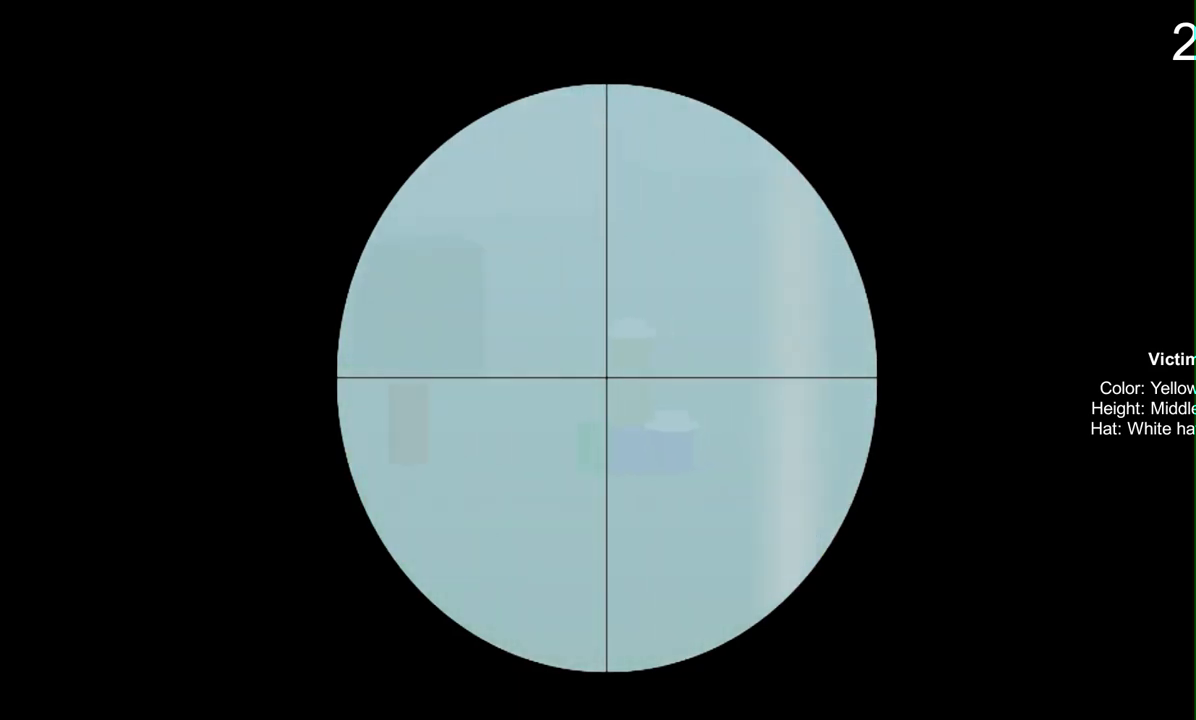
{"action": "left_click", "coordinate": [607, 378]}
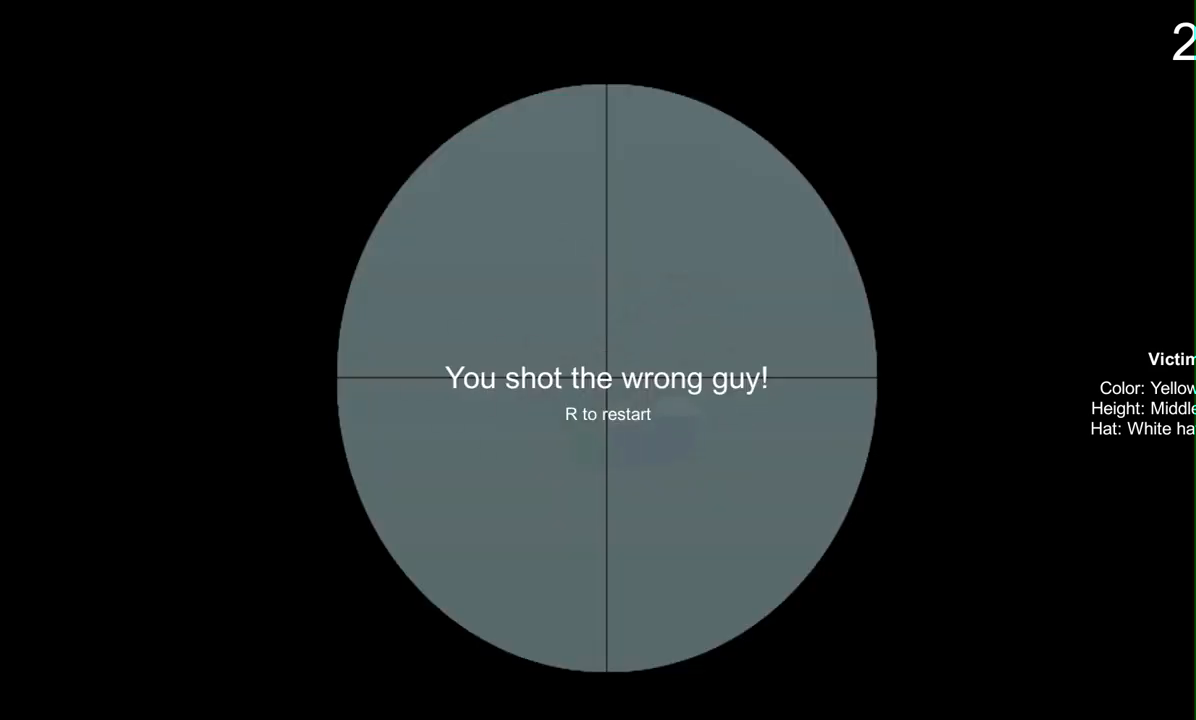